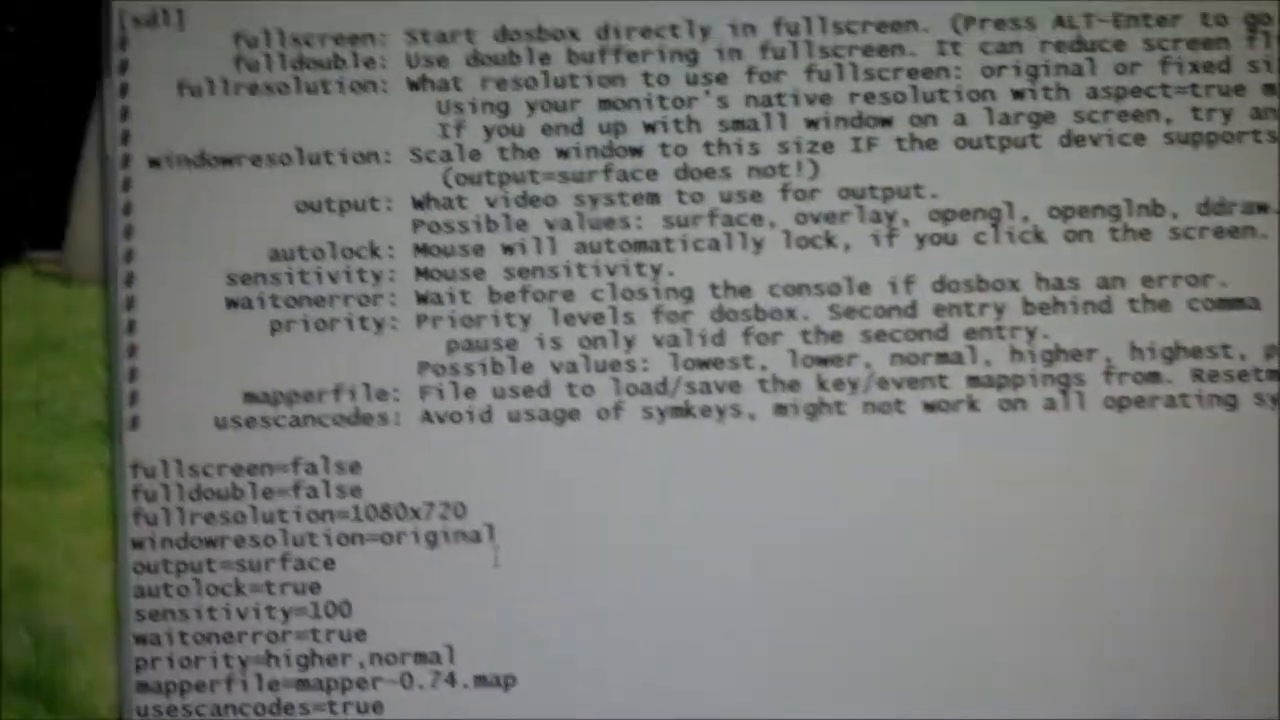
scroll(down, 3)
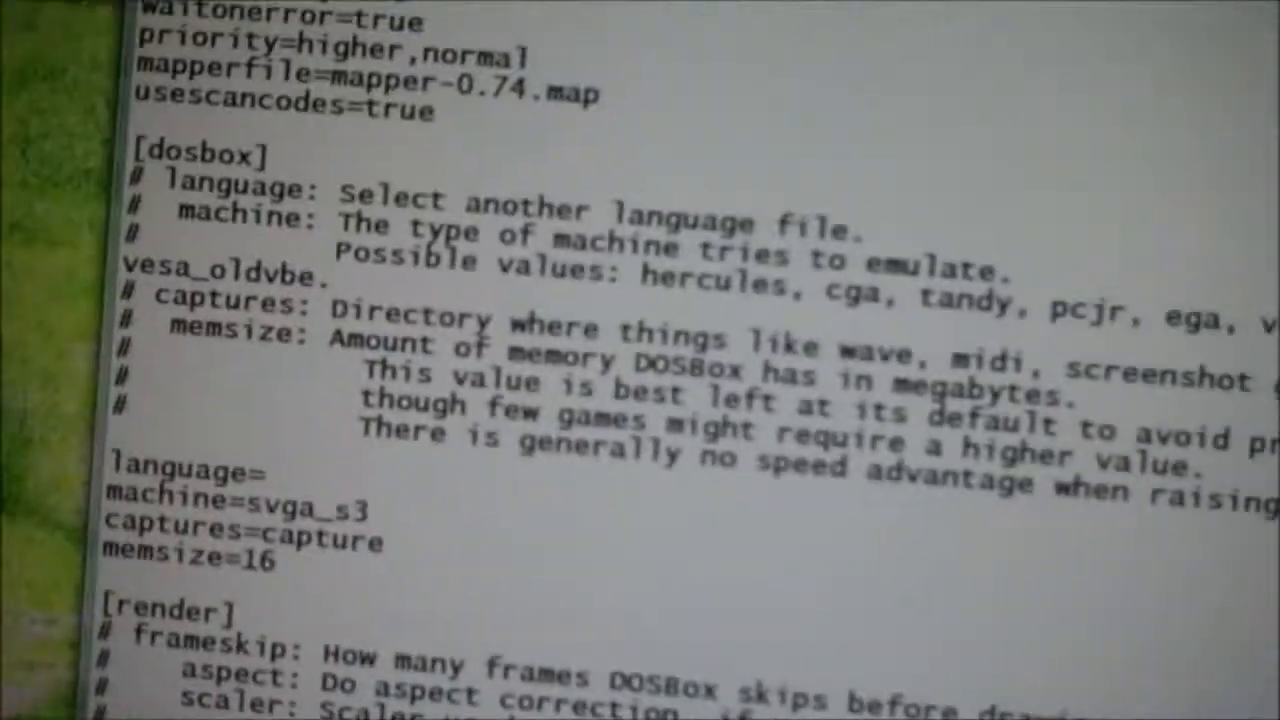
scroll(down, 3)
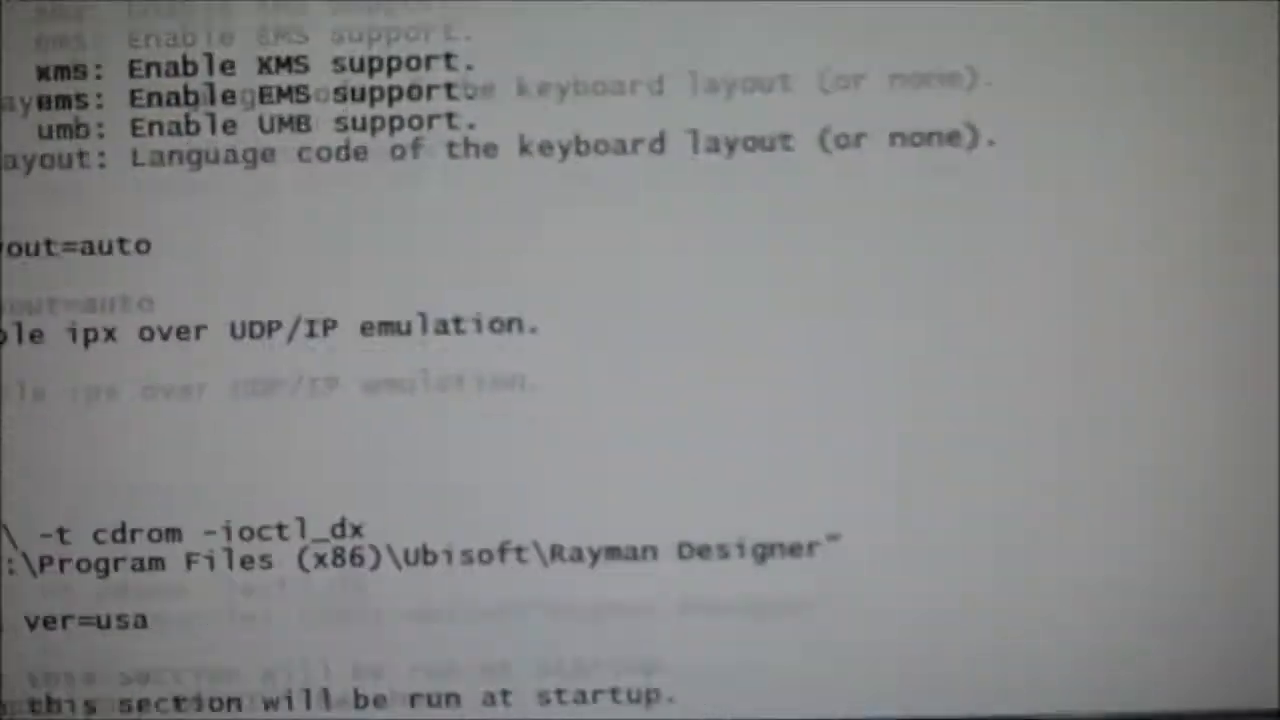
scroll(down, 3)
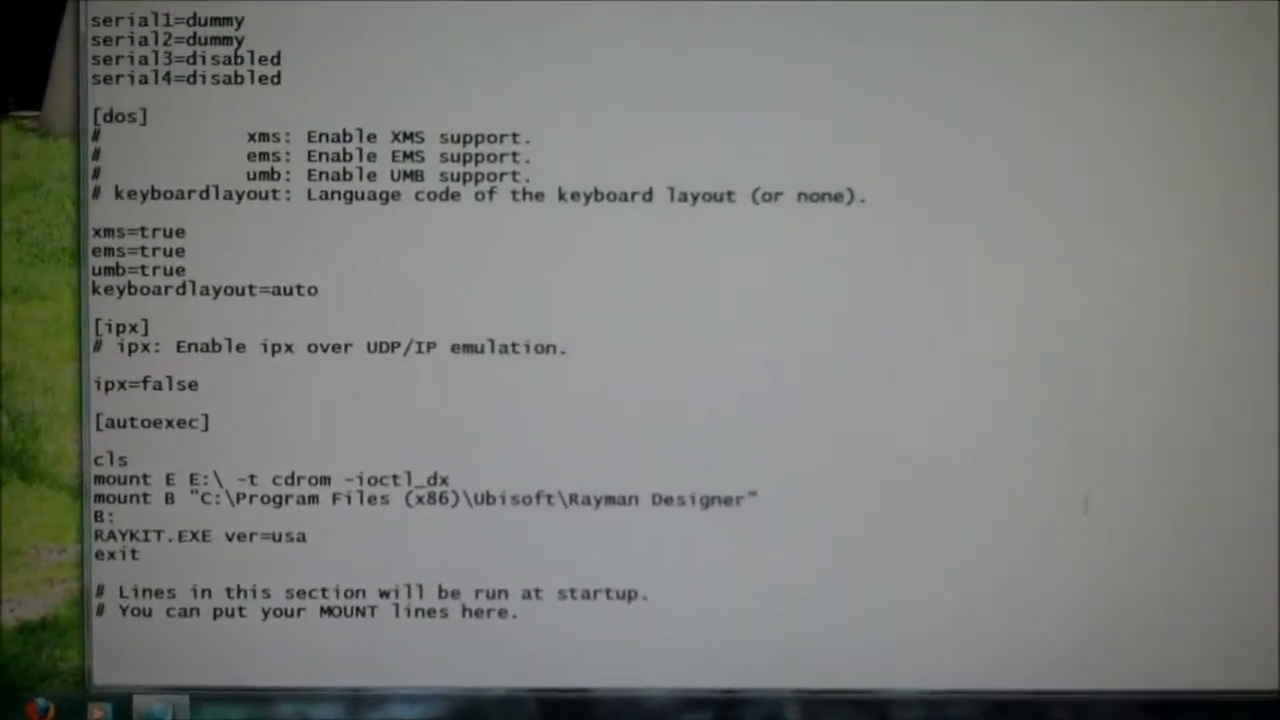
scroll(up, 3)
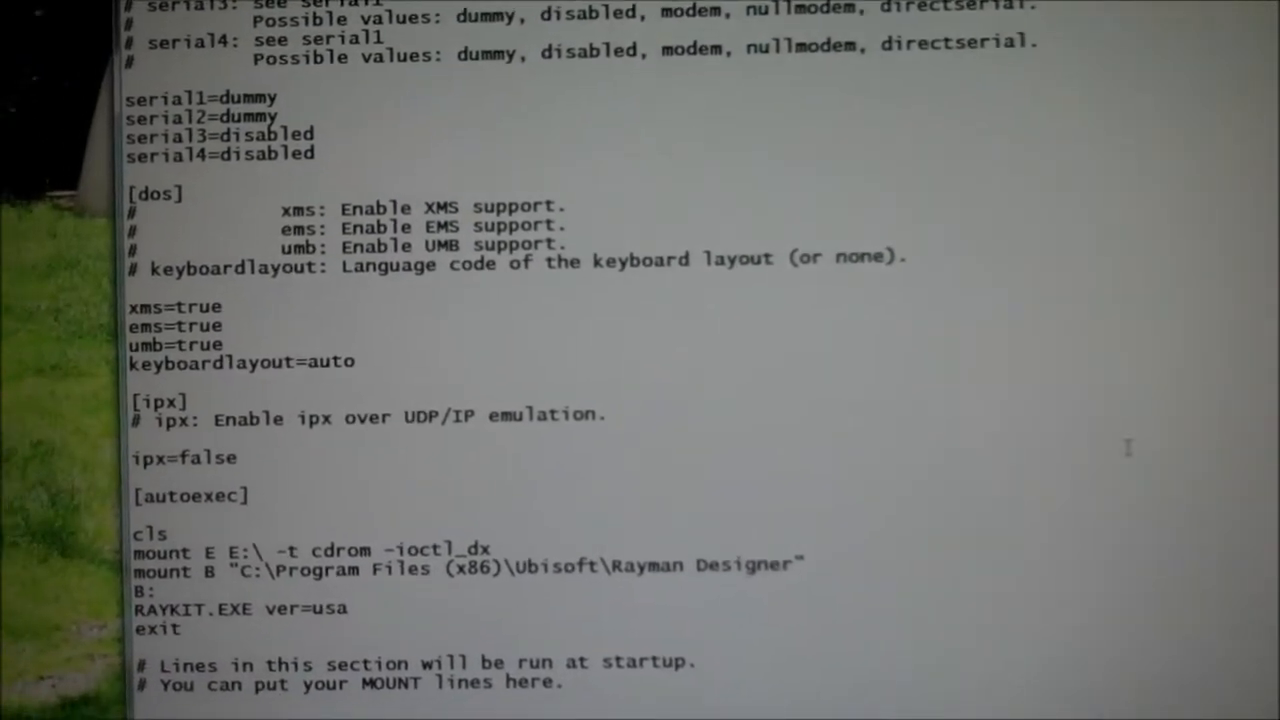
scroll(up, 3)
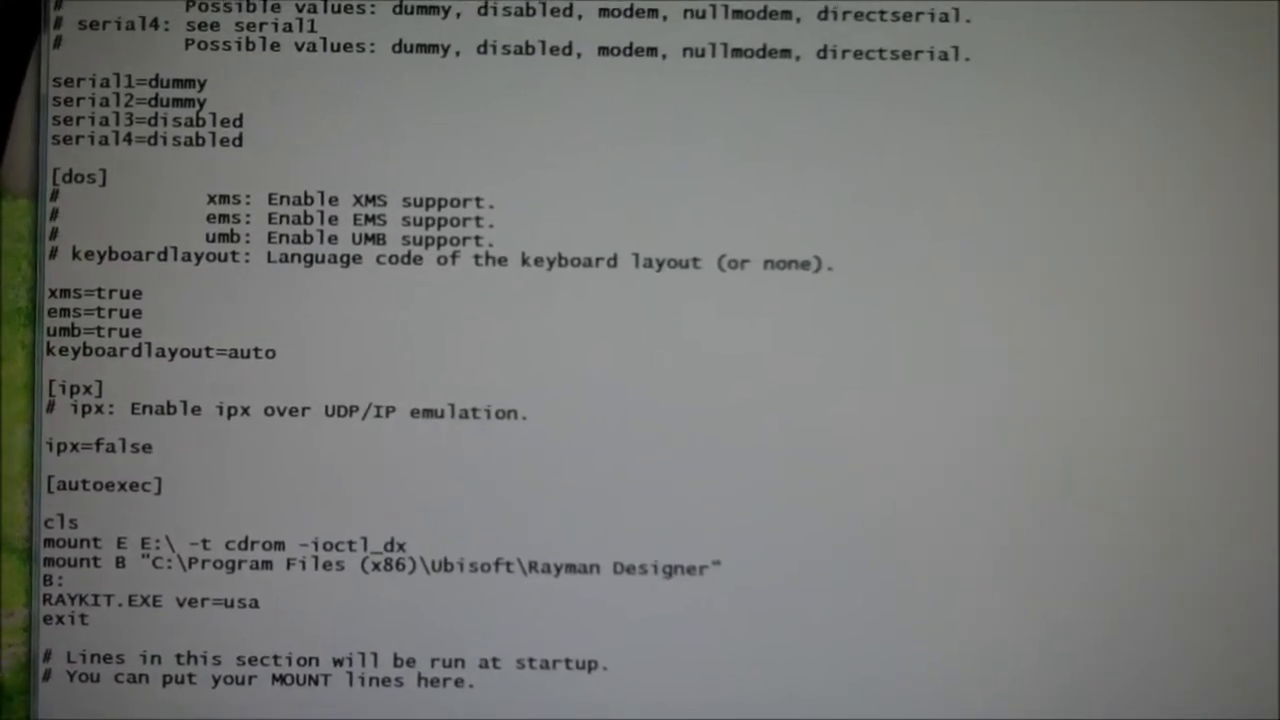